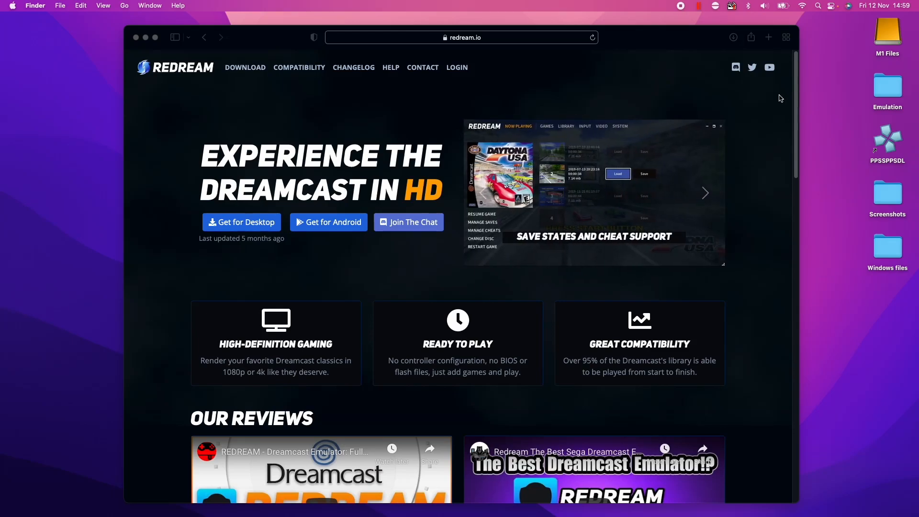
mouse_move(797, 85)
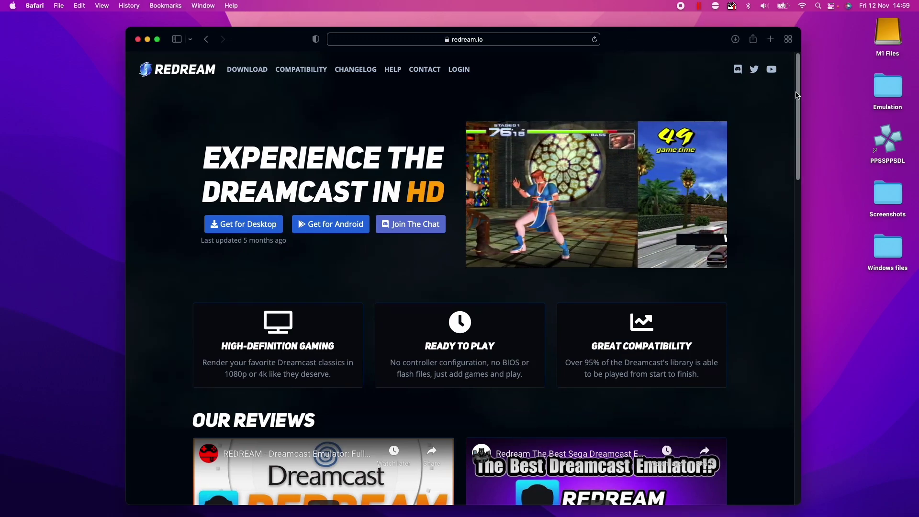
Go to the Redream downloads page in Safari
scroll(down, 3)
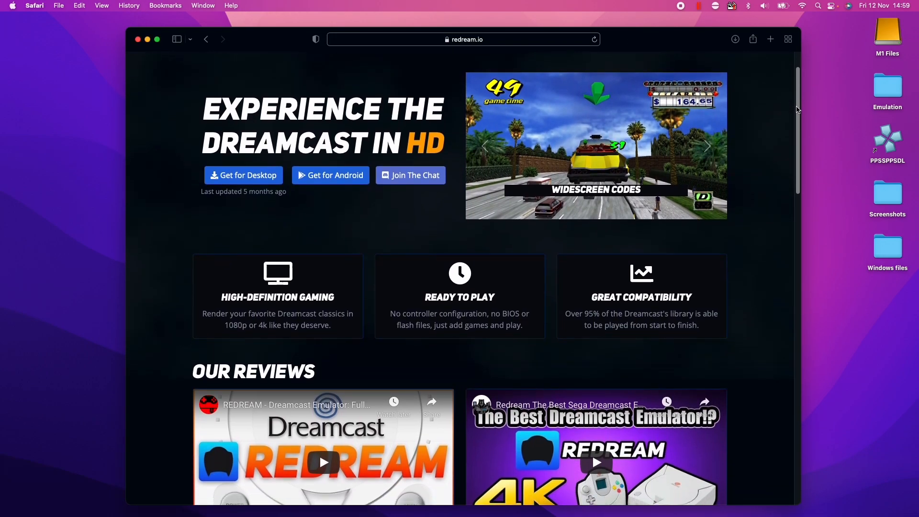
scroll(down, 3)
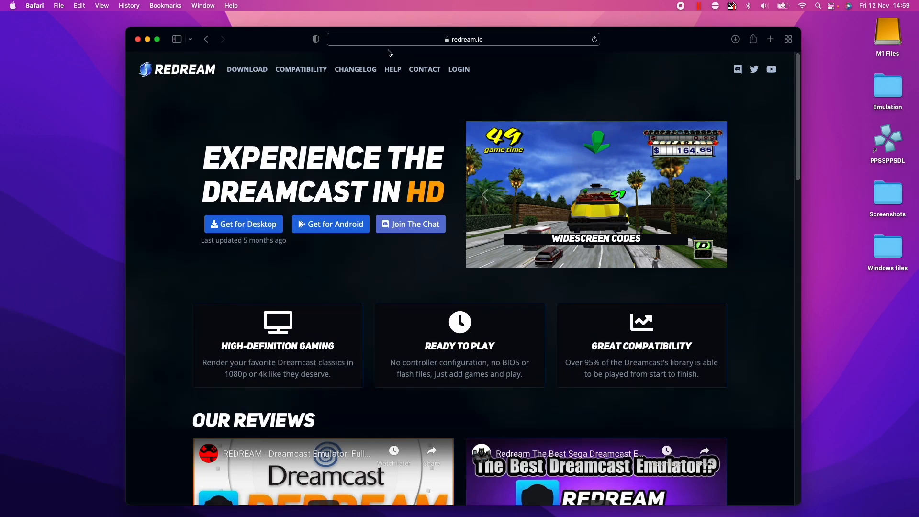
click(463, 39)
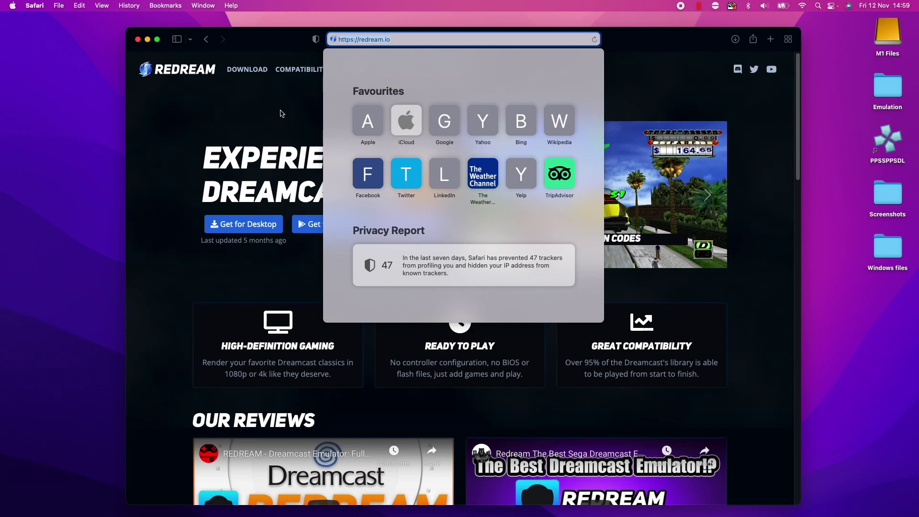
click(245, 106)
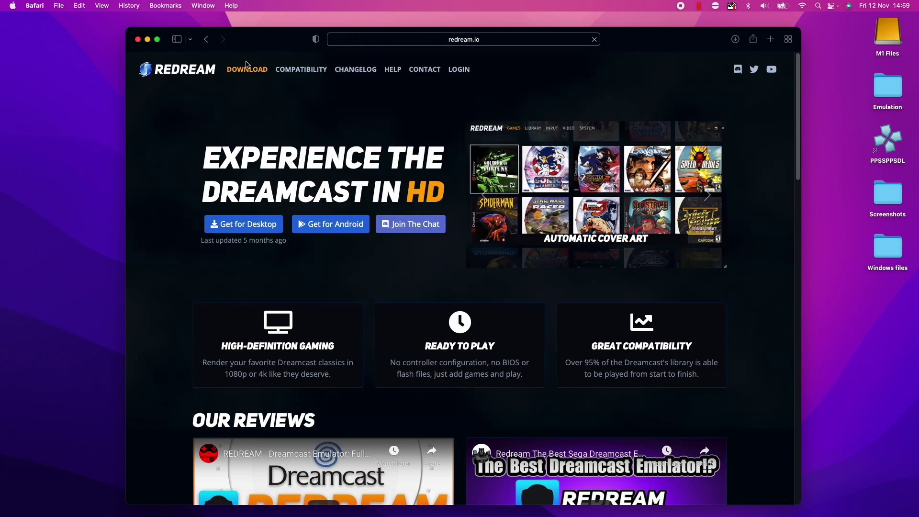
click(247, 69)
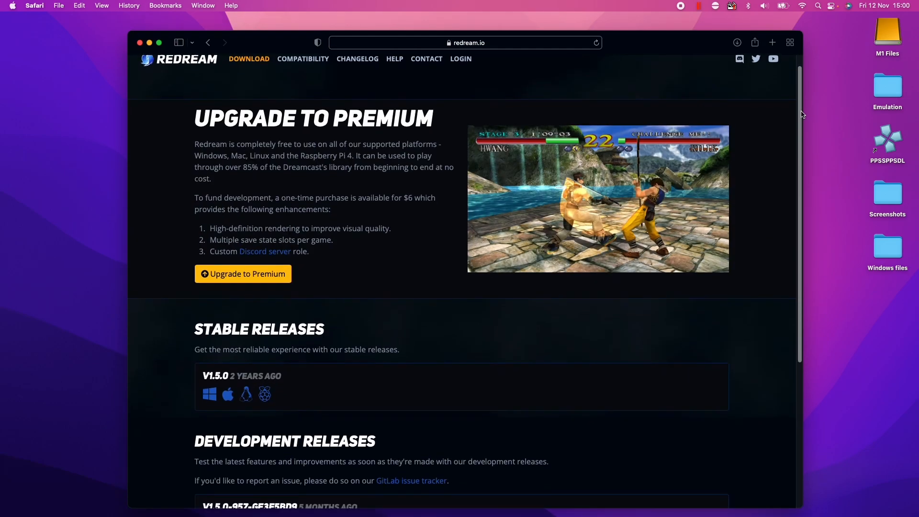
Download the Mac build of development release V1.5.0-957-GE3E5BD9 and open the archive
scroll(down, 3)
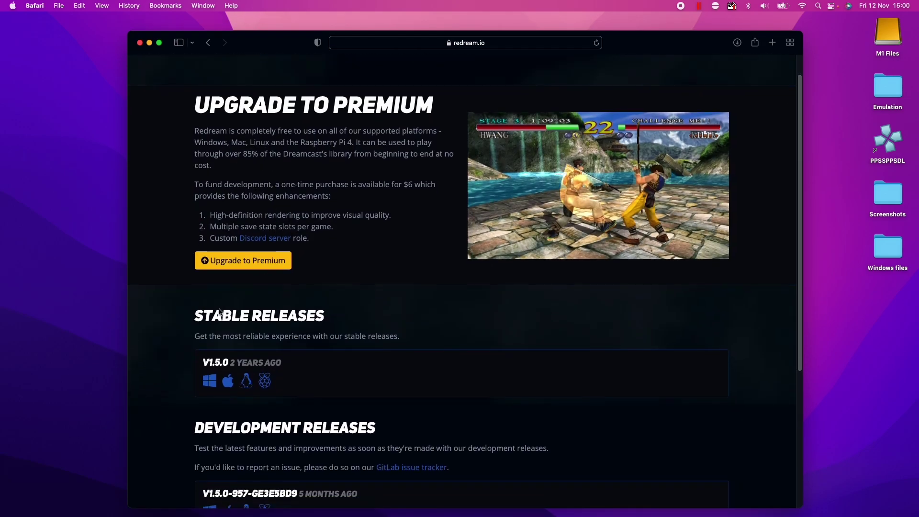
scroll(down, 3)
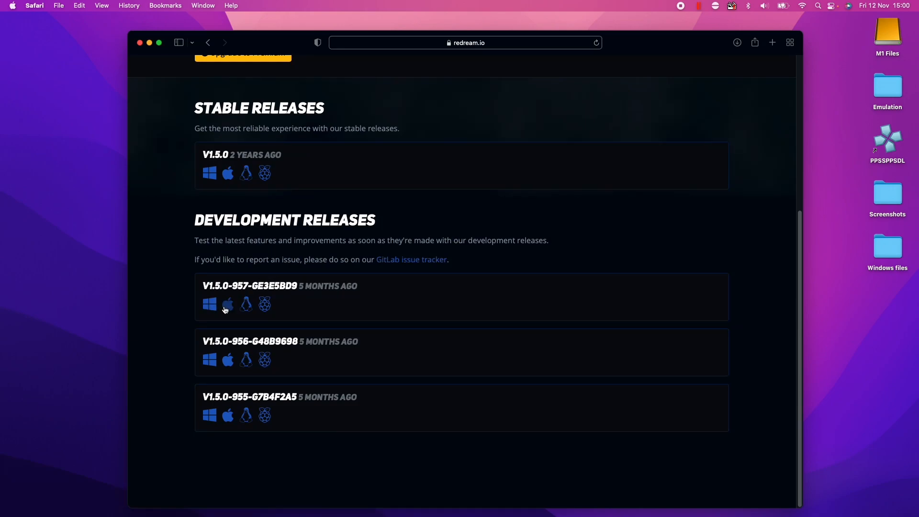
mouse_move(233, 306)
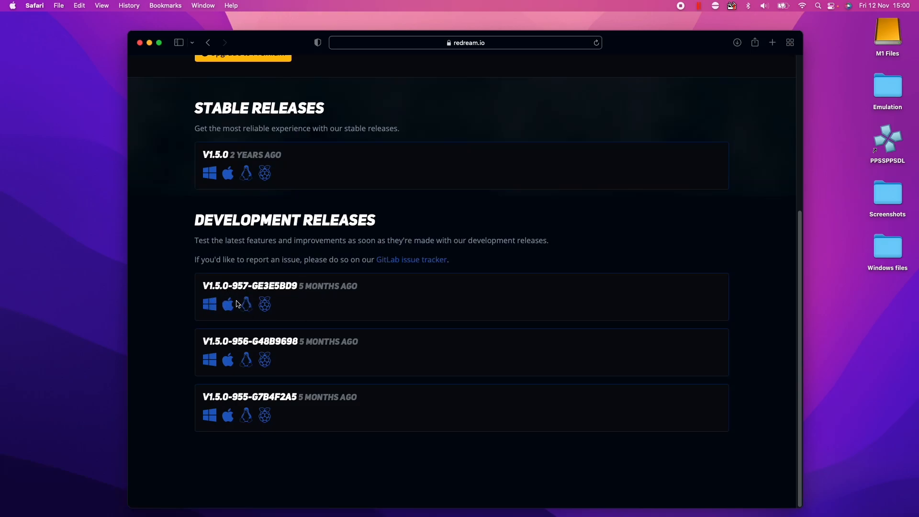
mouse_move(228, 305)
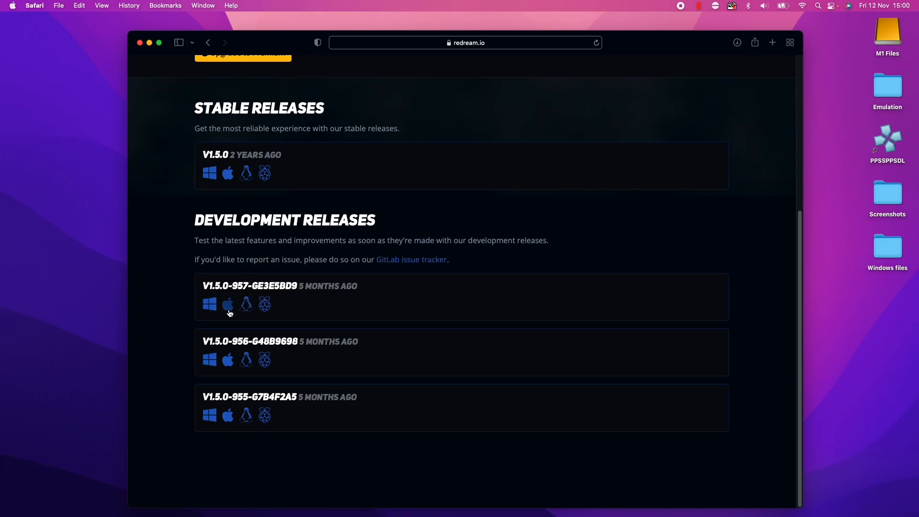
click(228, 304)
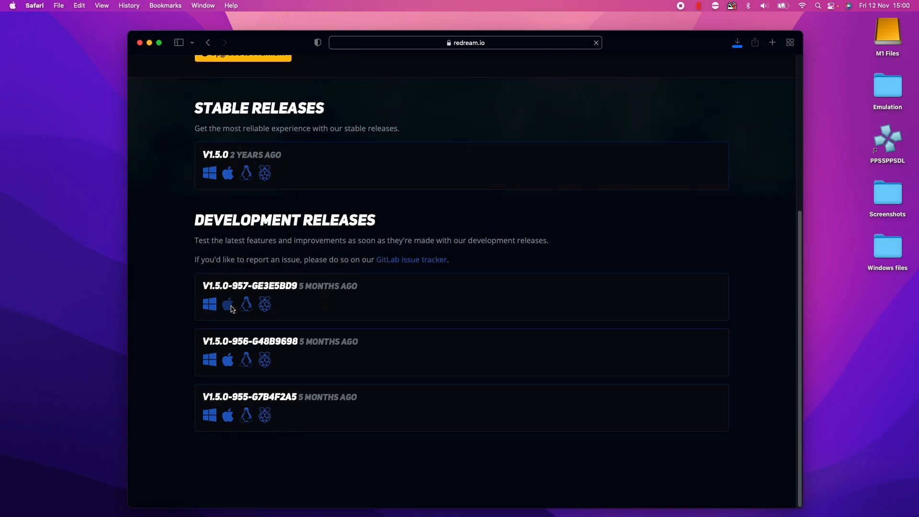
click(227, 304)
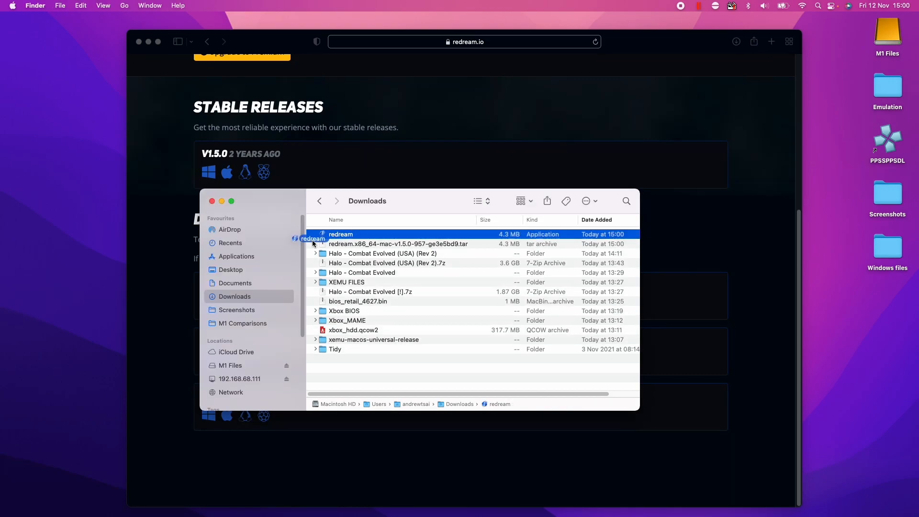
Move the redream app from Downloads into Applications and launch it from there
click(236, 257)
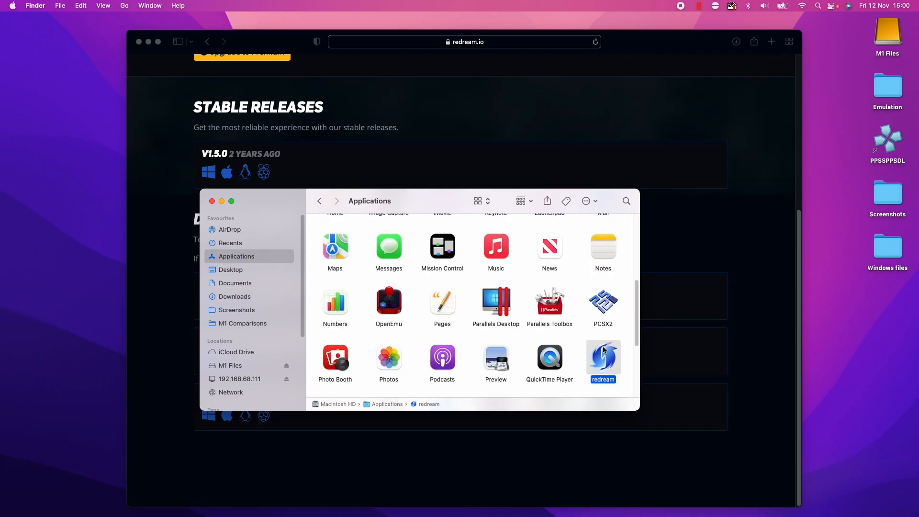
scroll(down, 3)
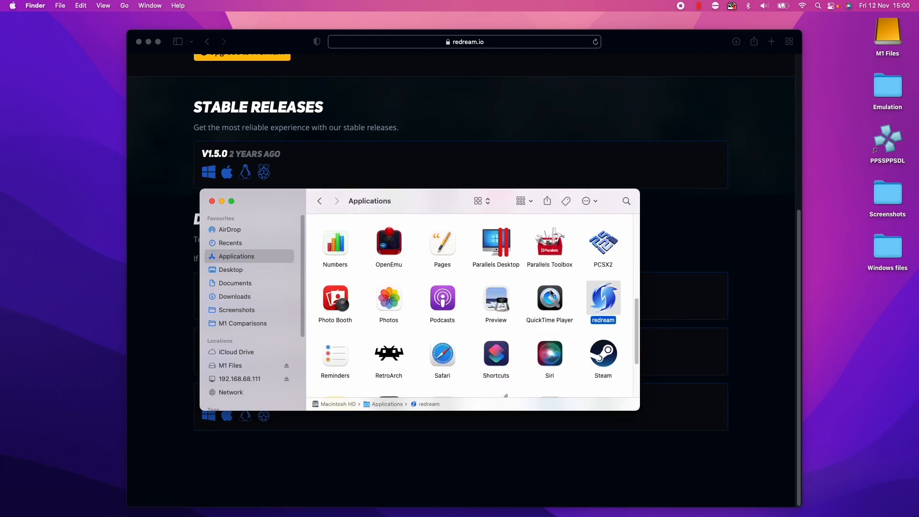
double_click(602, 301)
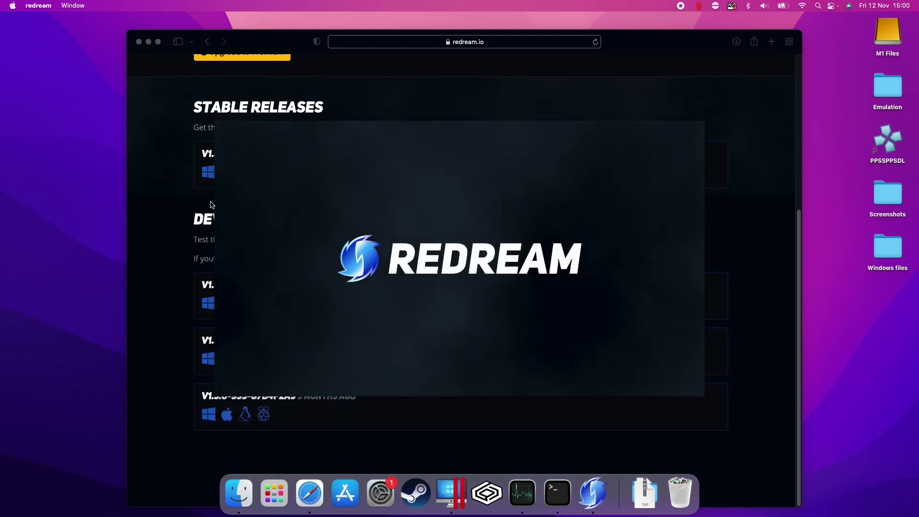
Launch Redream, wait for the Welcome screen, and go to the empty library
click(593, 492)
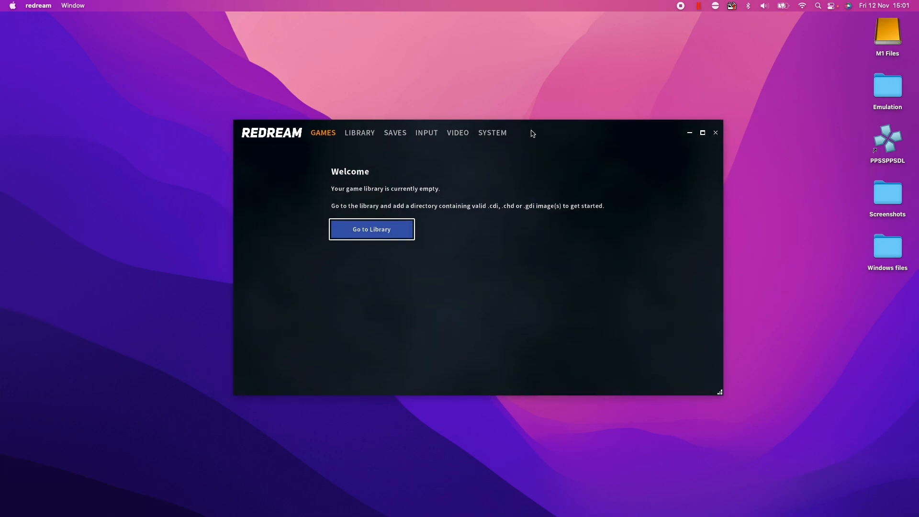
mouse_move(592, 125)
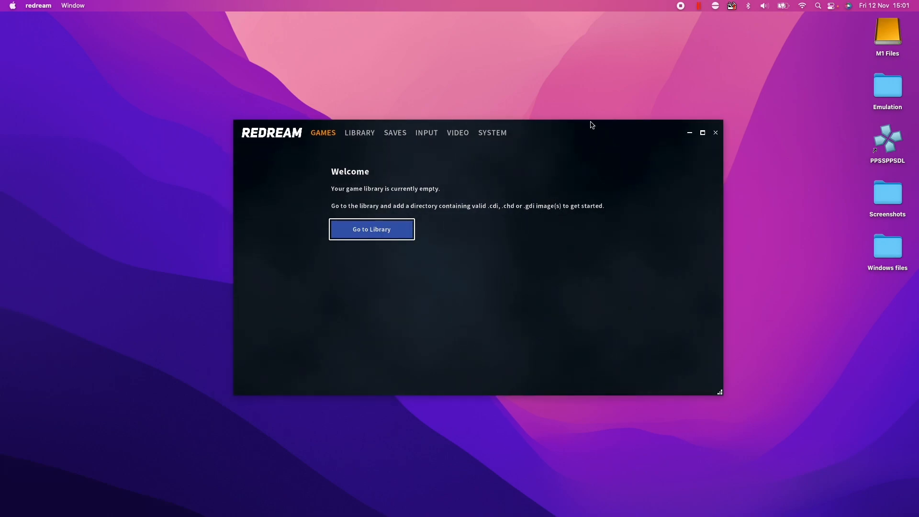
mouse_move(522, 167)
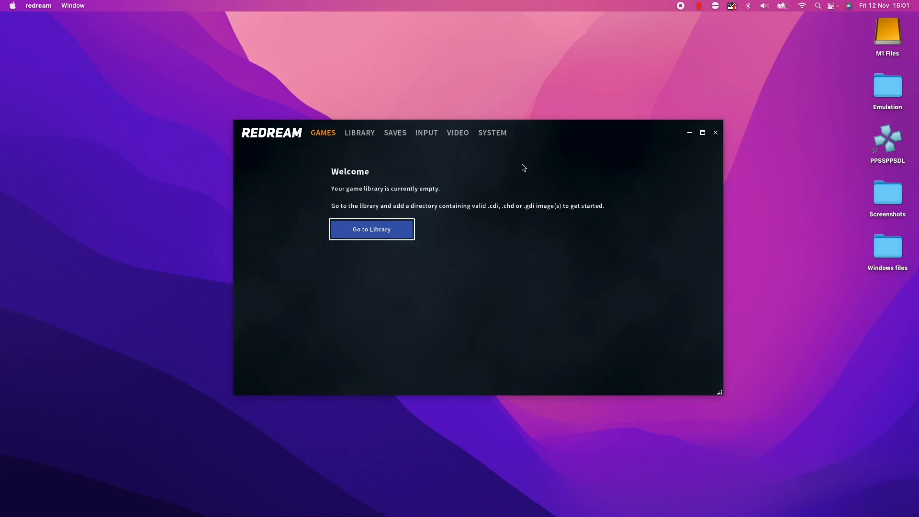
mouse_move(535, 133)
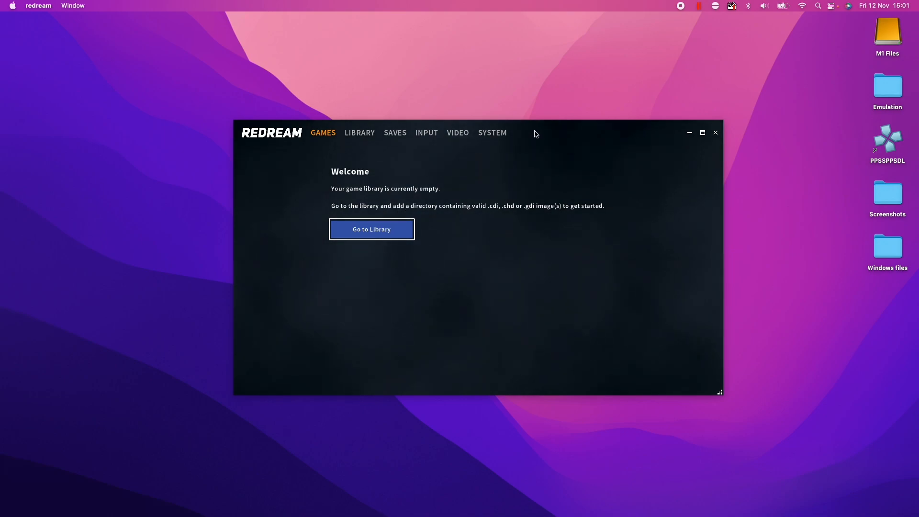
mouse_move(577, 135)
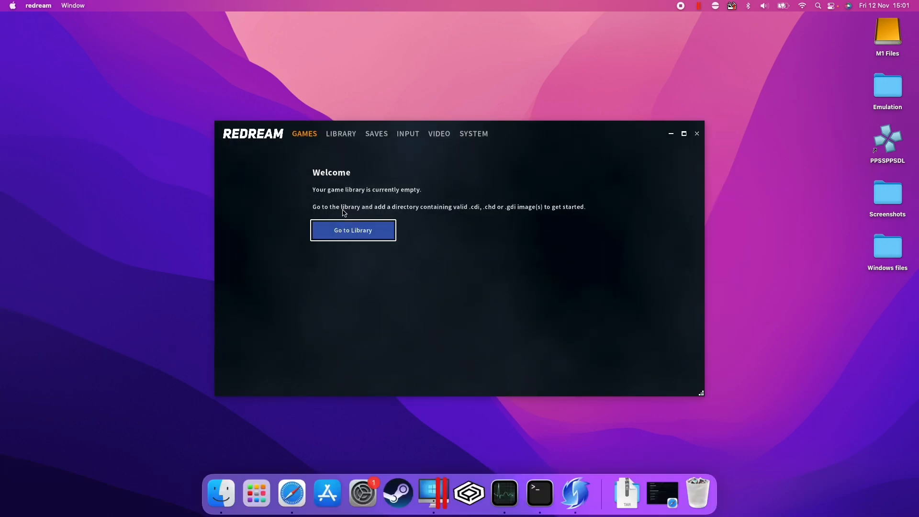
mouse_move(444, 293)
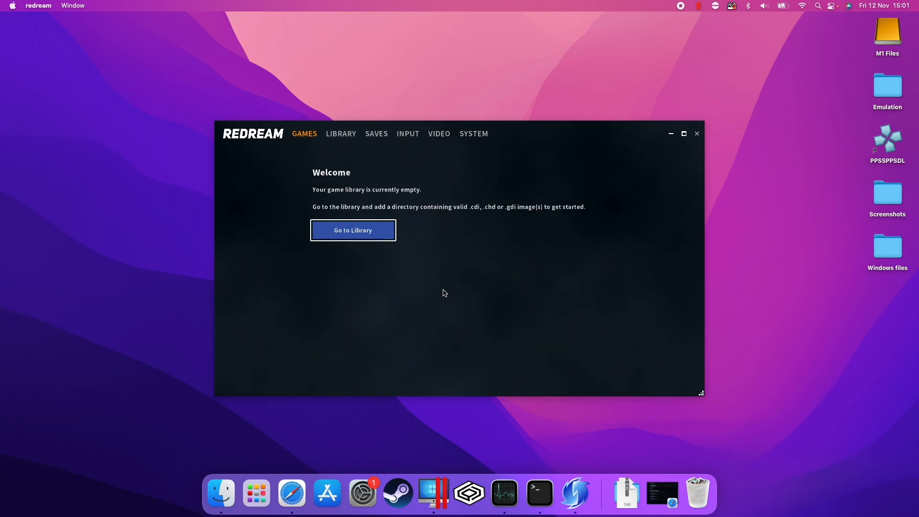
click(353, 230)
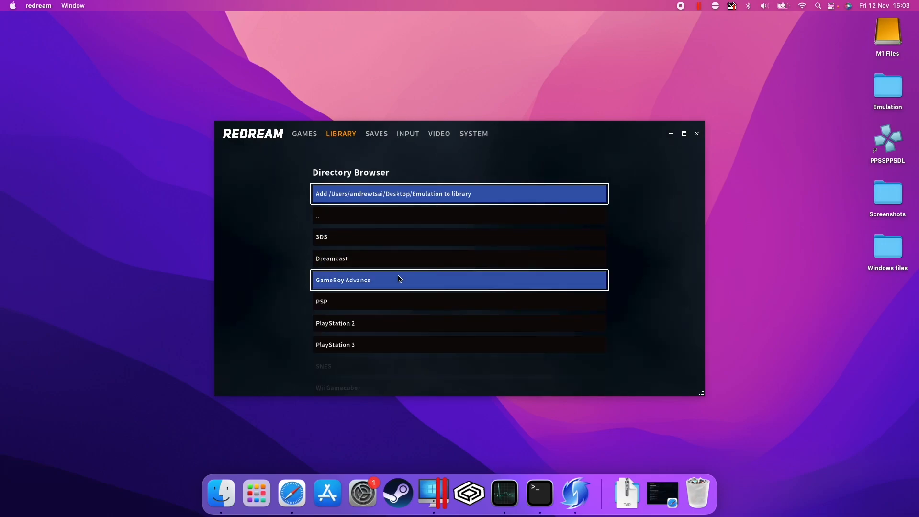
Add the Dreamcast Crazy Taxi folder to the library and start Crazy Taxi
double_click(332, 258)
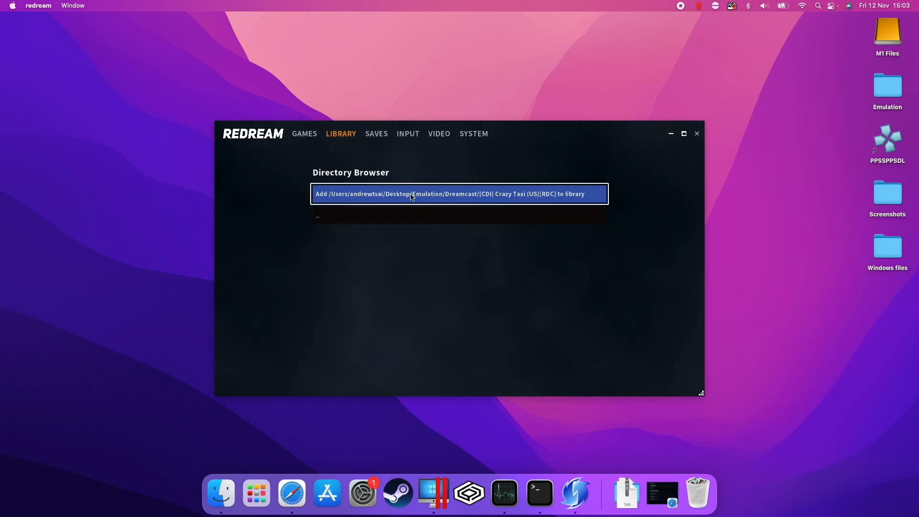
click(460, 194)
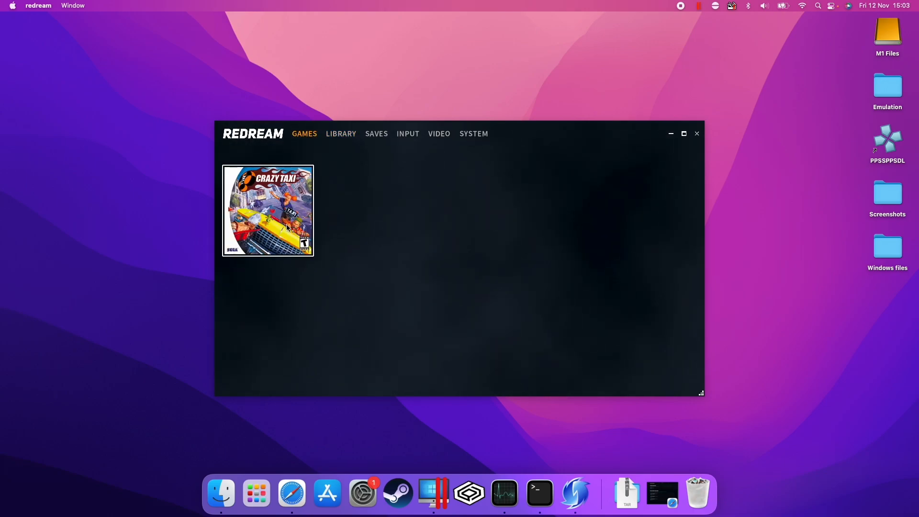
mouse_move(264, 205)
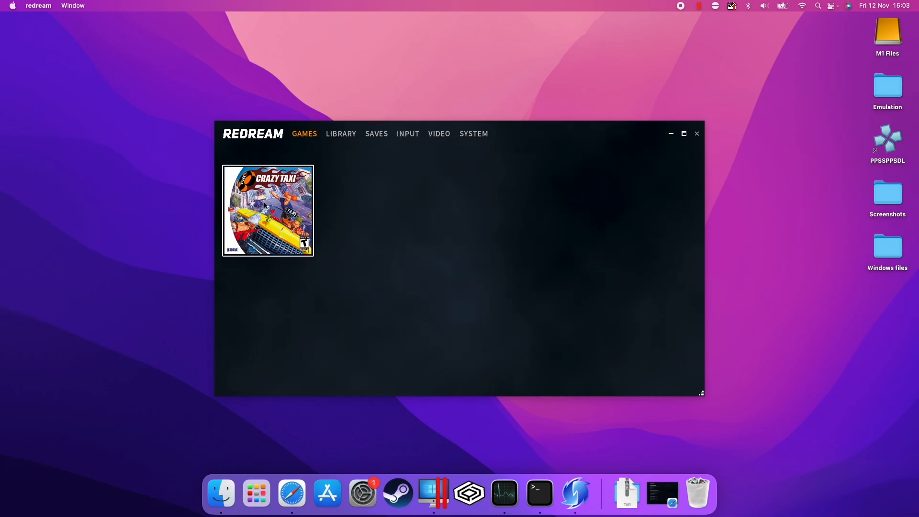
double_click(268, 211)
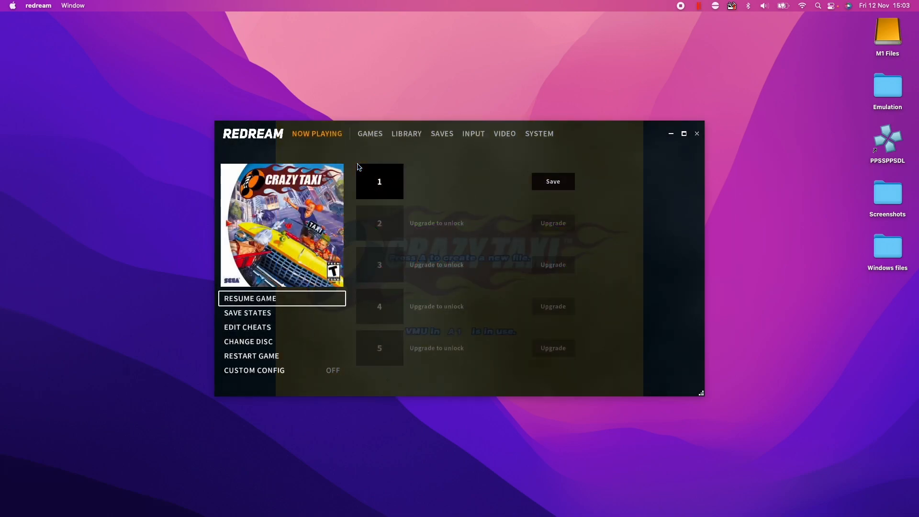
Show the INPUT tab with the Port A–D controller options
click(473, 134)
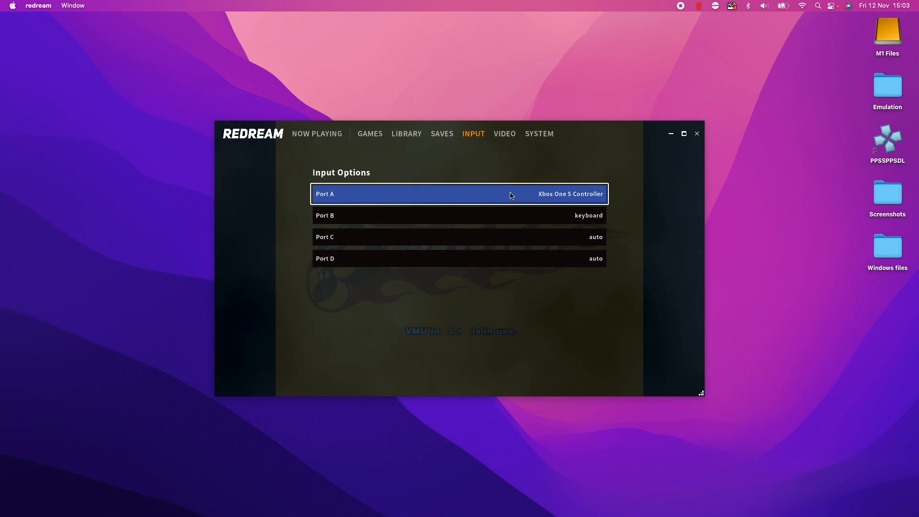
mouse_move(753, 5)
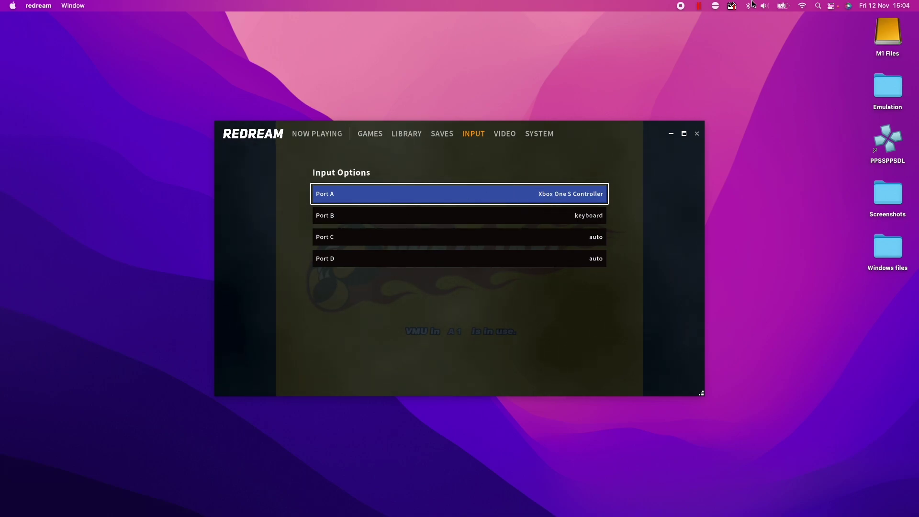
Confirm the Xbox Wireless Controller is connected, view Port A bindings, then video options
click(752, 5)
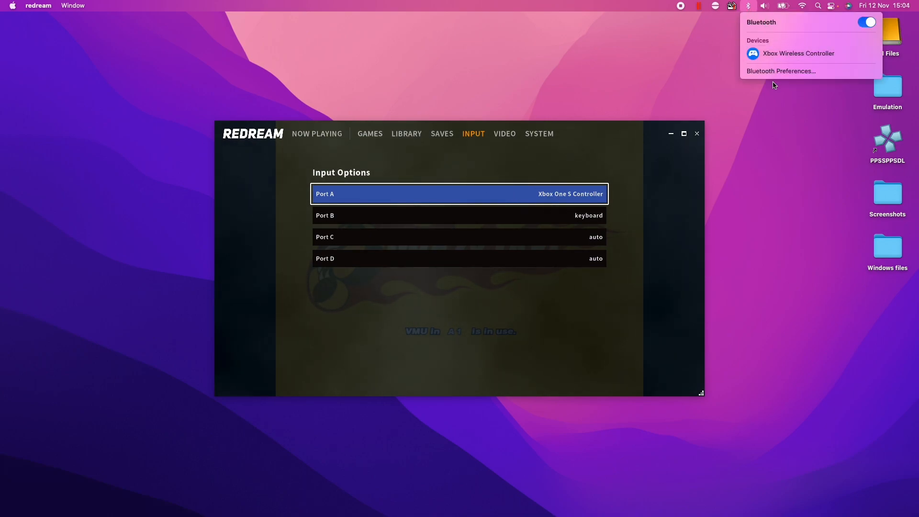
mouse_move(780, 71)
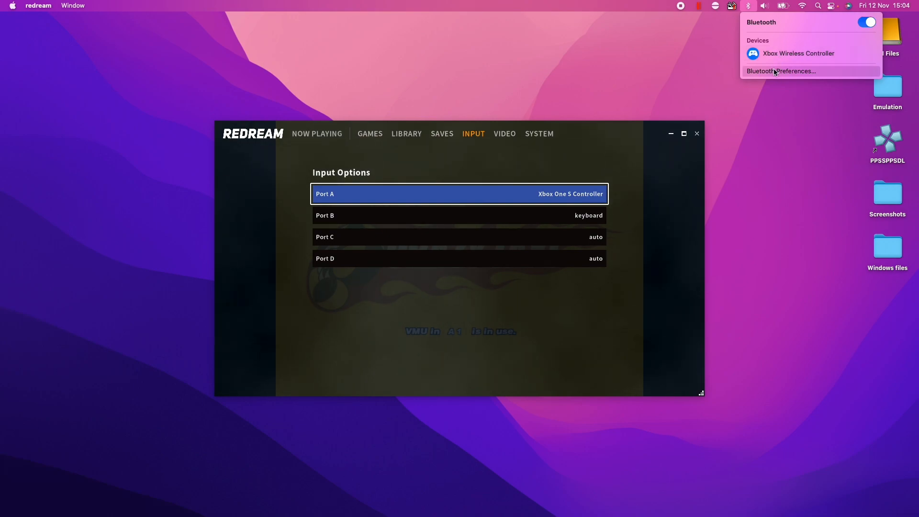
mouse_move(778, 77)
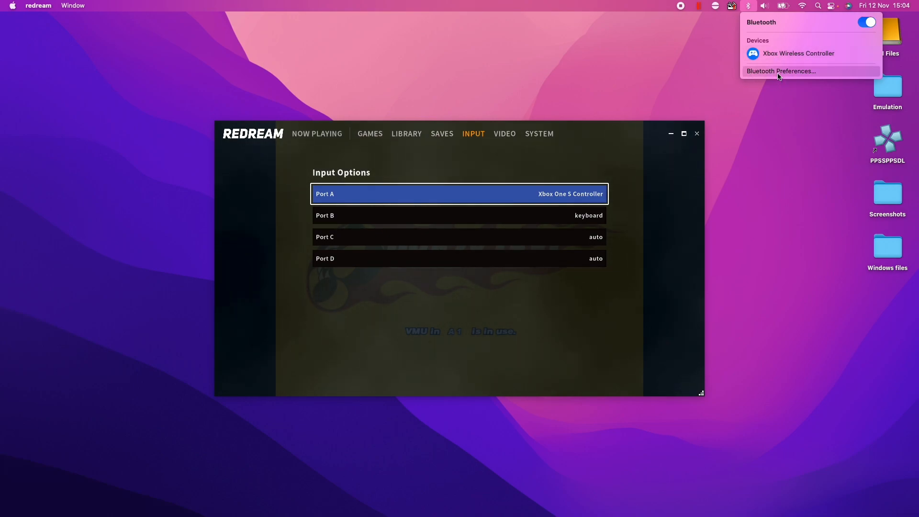
click(781, 71)
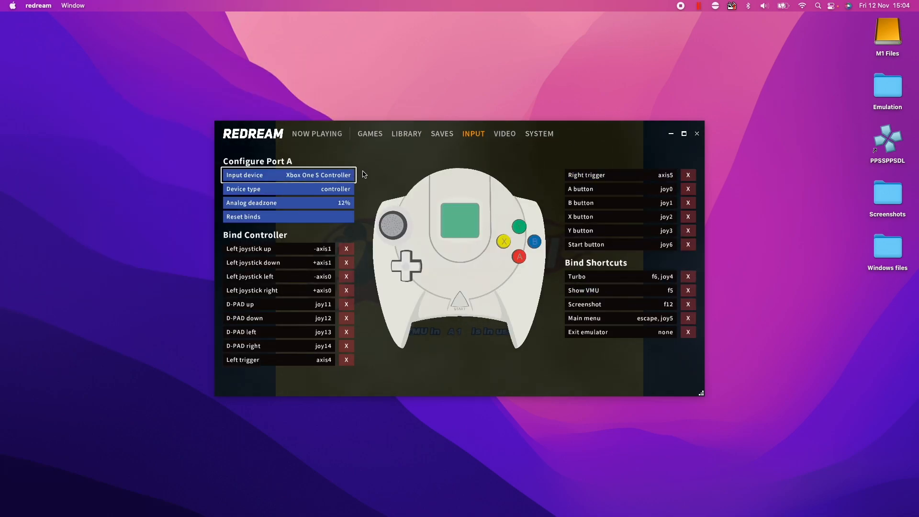
click(279, 345)
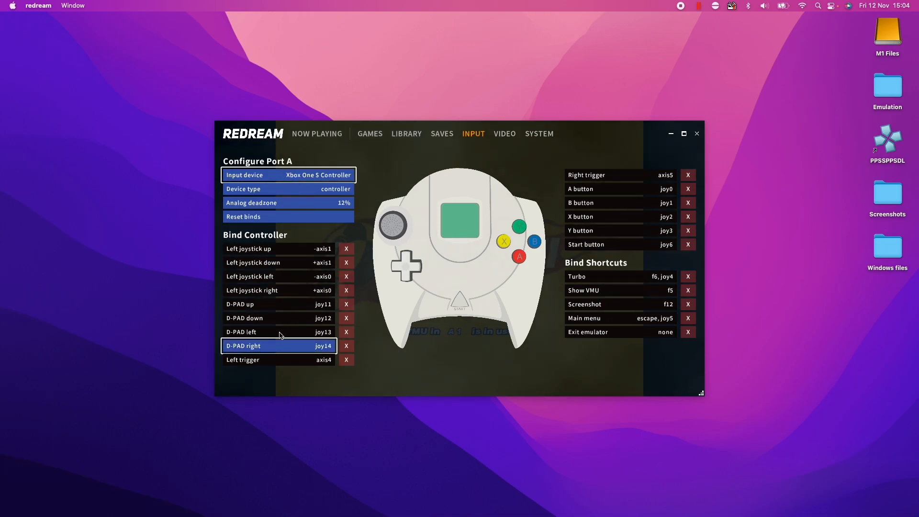
click(503, 133)
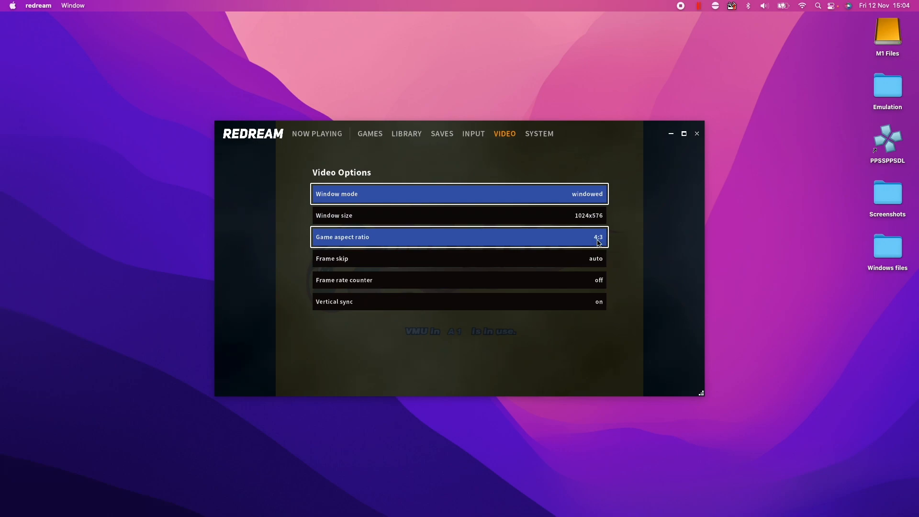
Set the game aspect ratio to 16:9 and the window size to 1280x720
click(459, 215)
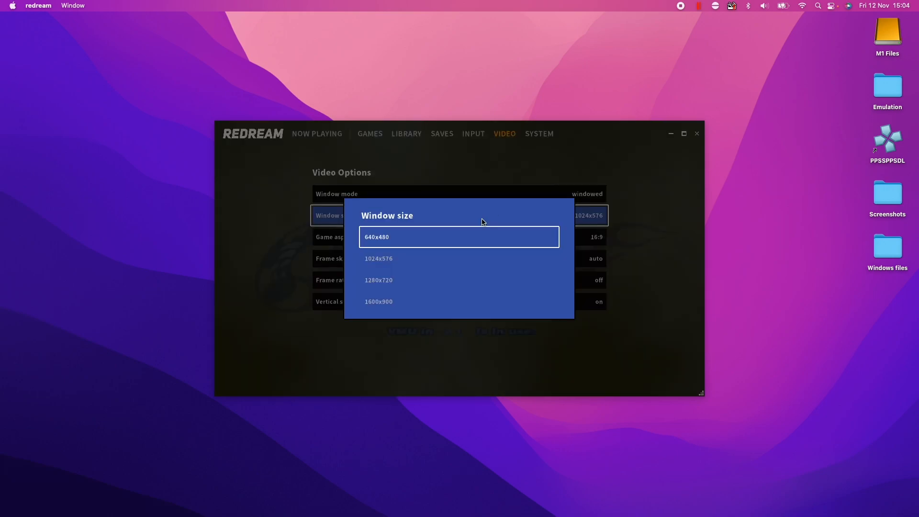
click(379, 280)
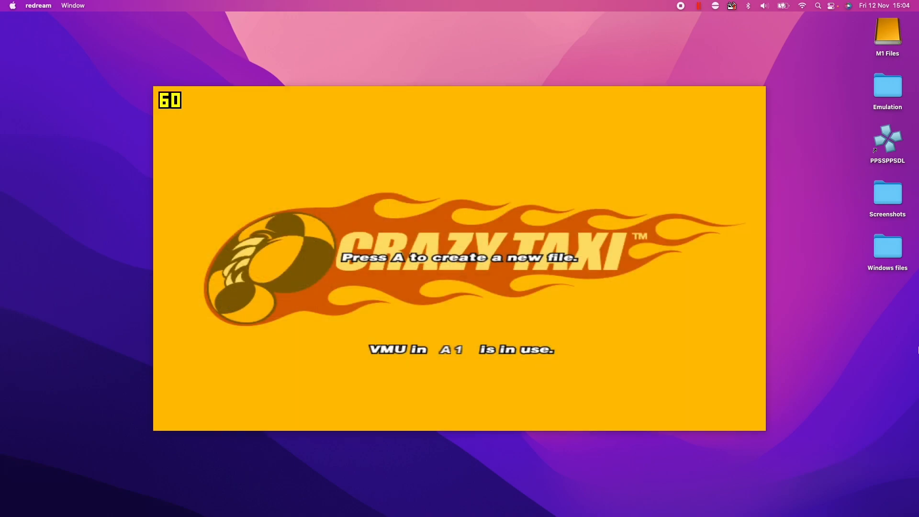
Start and play Crazy Taxi, then show the windowed and fullscreen mode choices
key(a)
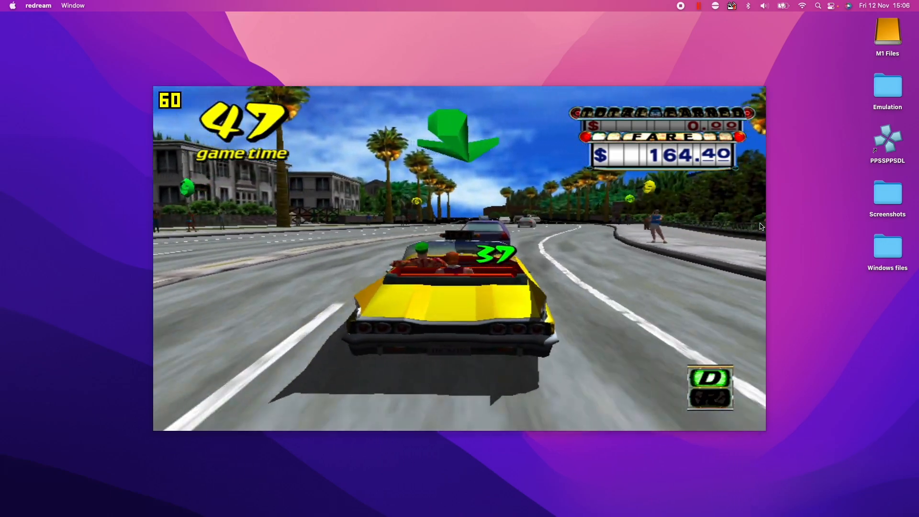
click(459, 177)
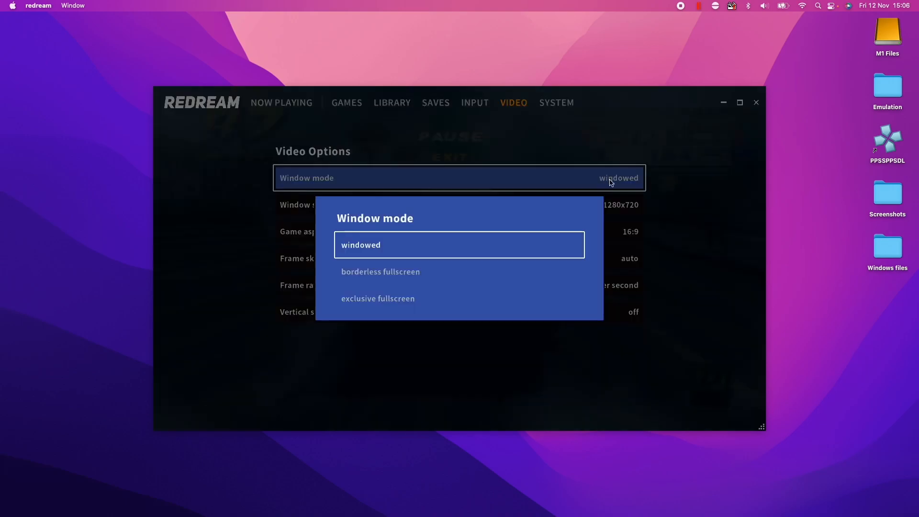